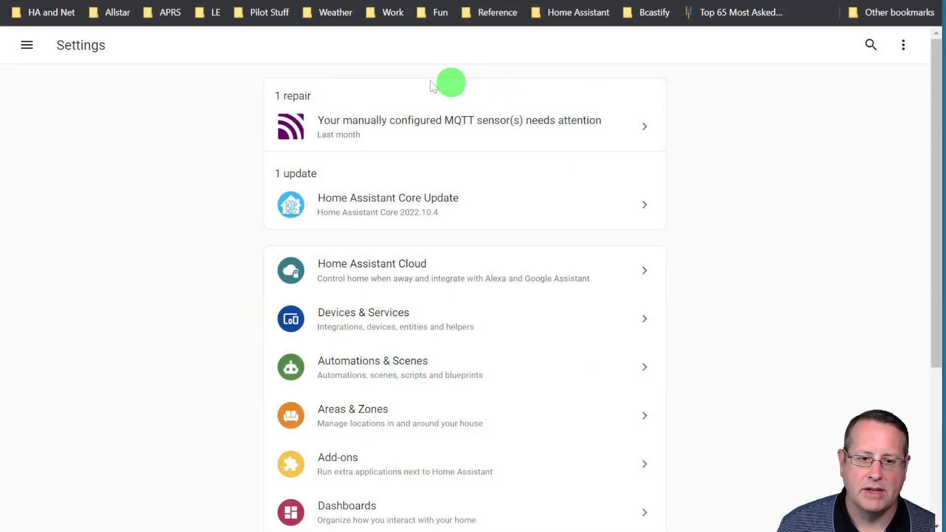
mouse_move(290, 127)
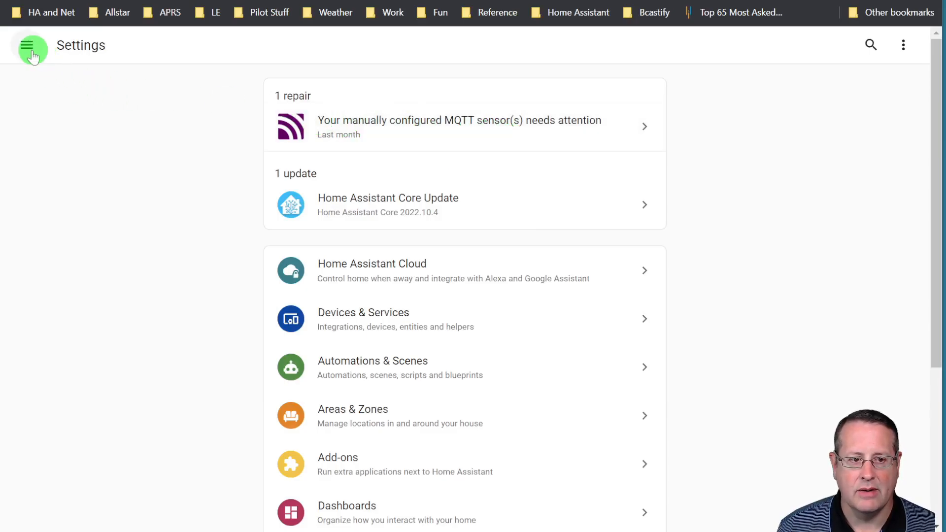
Expand the Home Assistant sidebar navigation over the Settings page
click(31, 45)
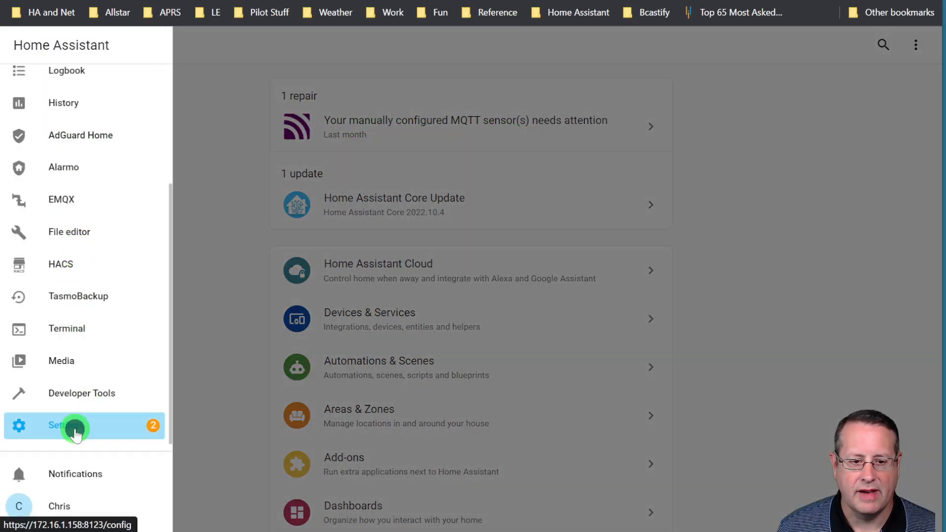
Go to Settings to reach the manually configured MQTT sensor repair warning
click(72, 425)
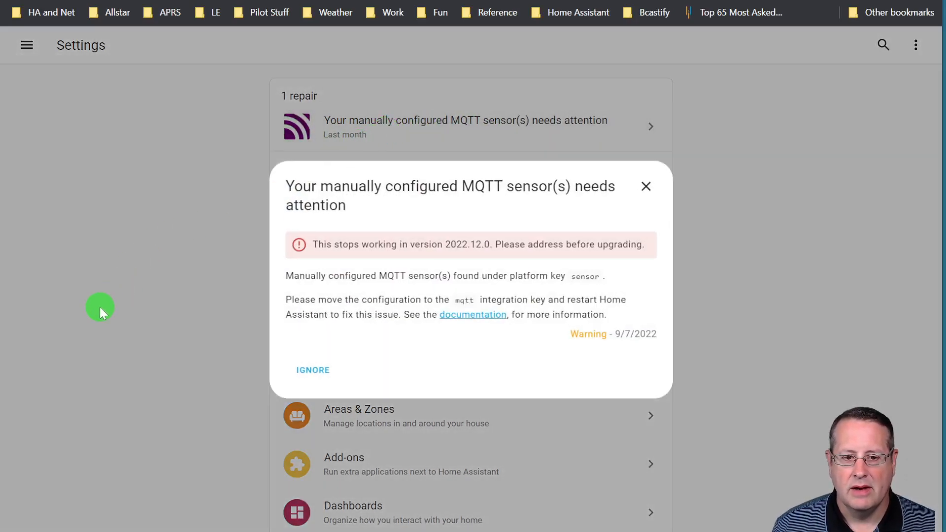
mouse_move(343, 253)
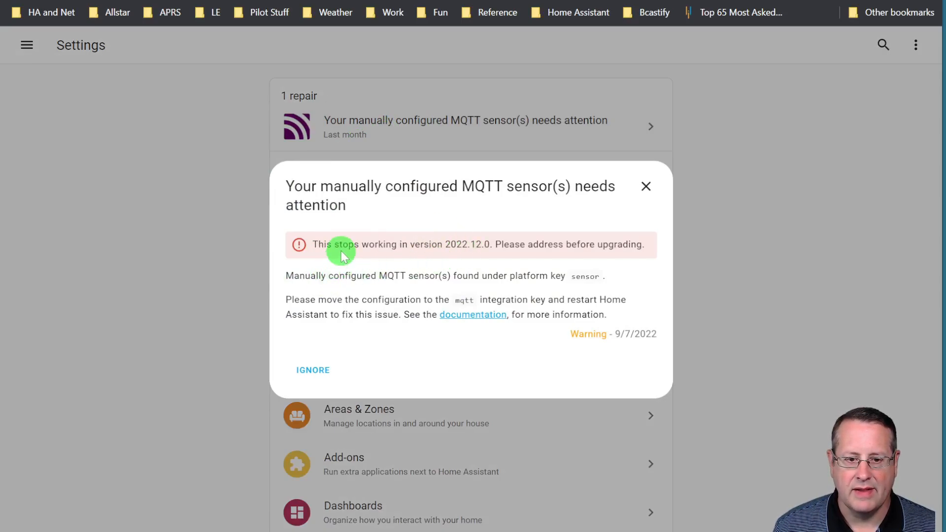
mouse_move(474, 265)
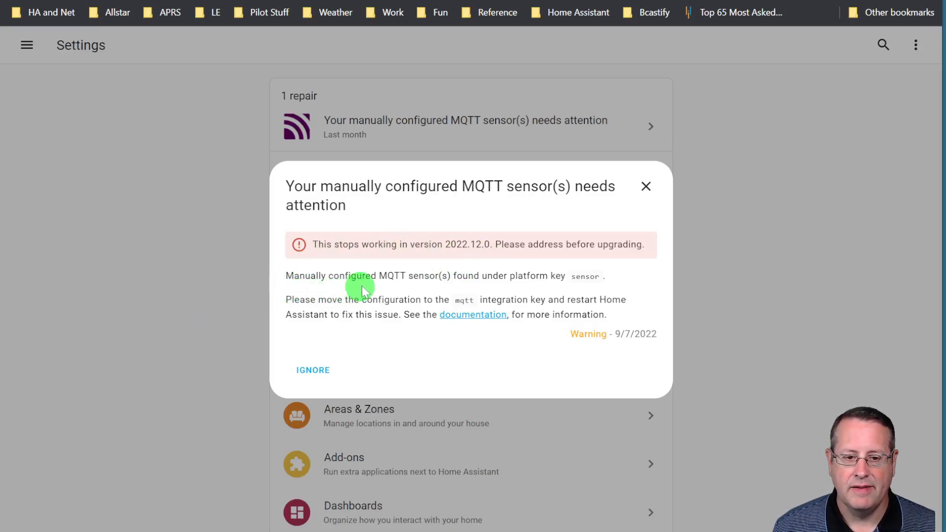
mouse_move(504, 292)
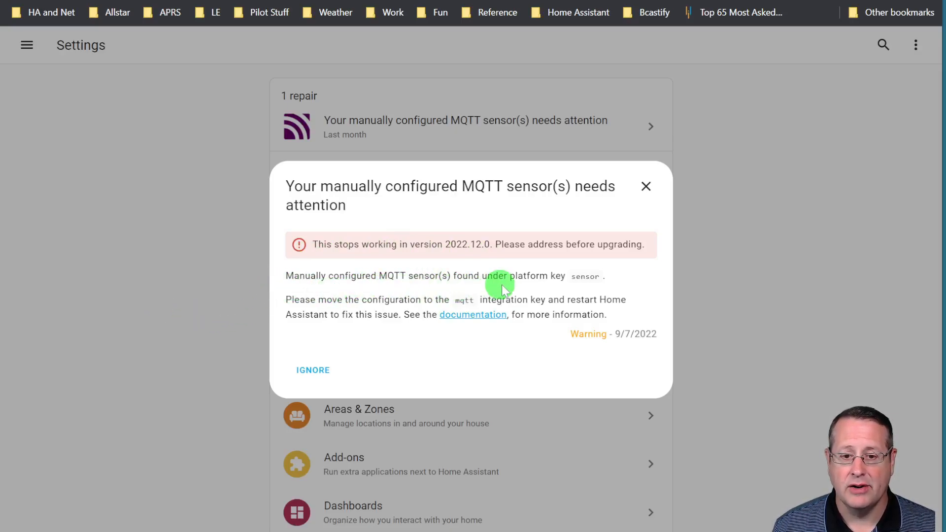
mouse_move(278, 293)
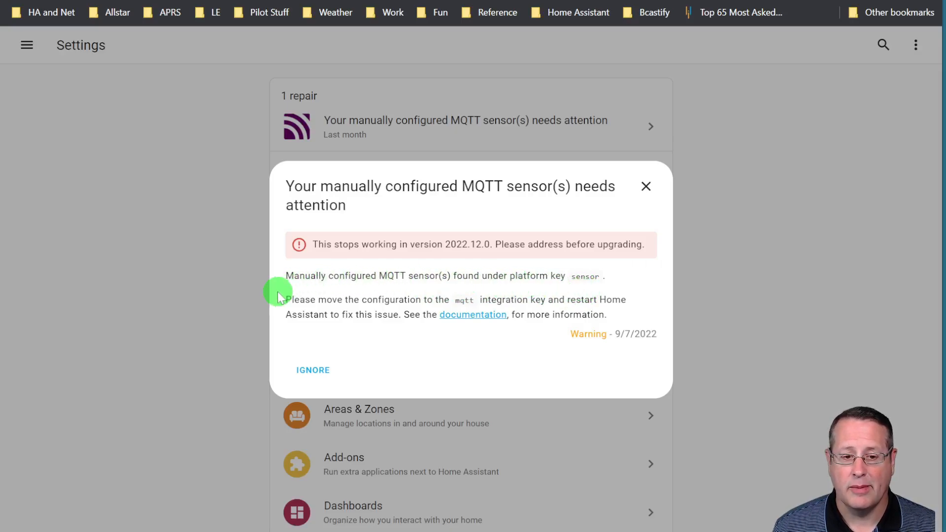
mouse_move(267, 327)
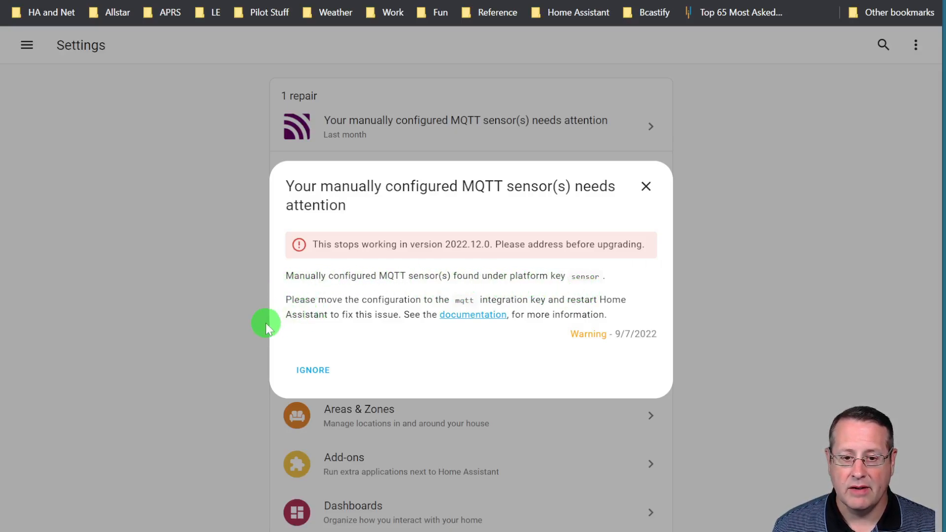
mouse_move(246, 321)
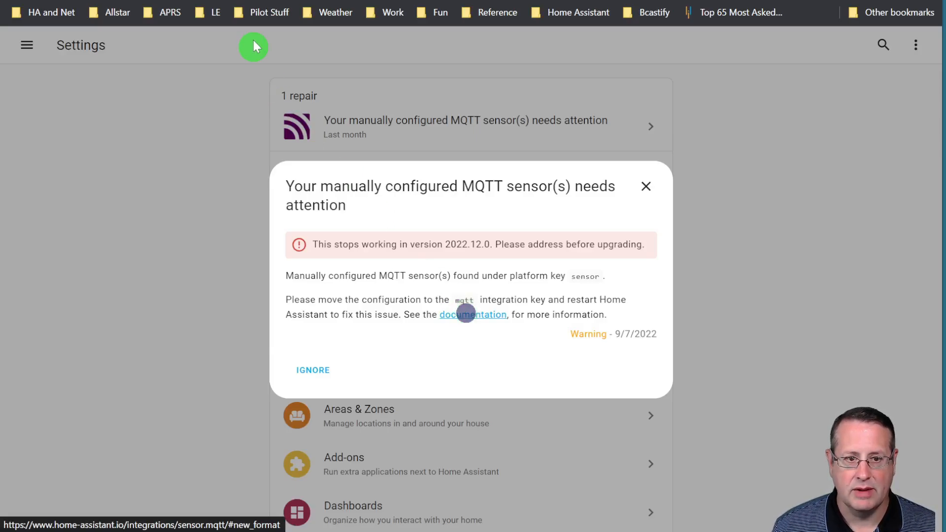
Follow the repair's documentation link to the MQTT sensor configuration example
click(473, 315)
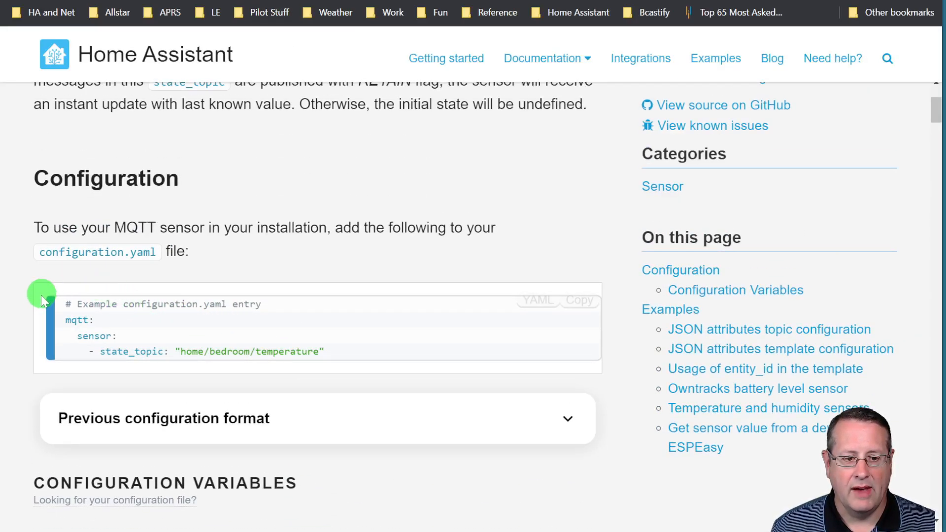
mouse_move(96, 326)
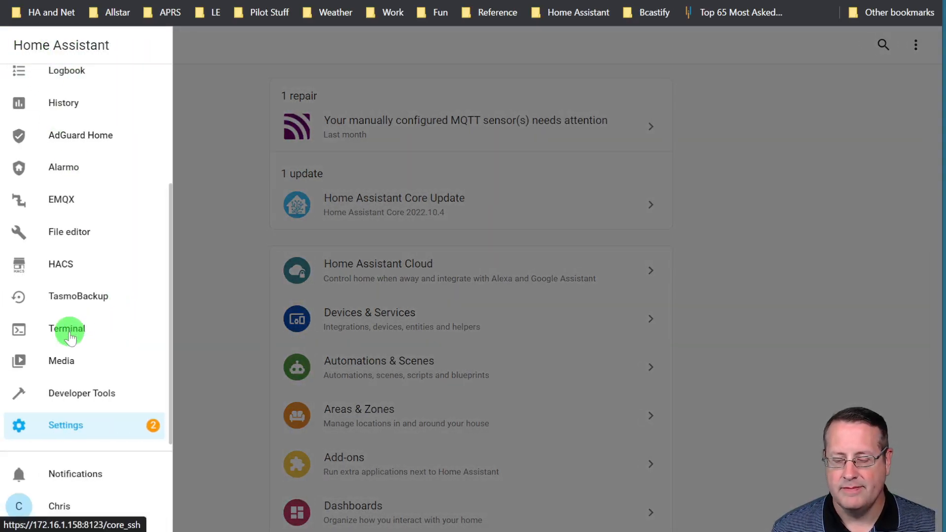
In the Terminal add-on, change to the config folder and open configuration.yaml in an editor
click(67, 328)
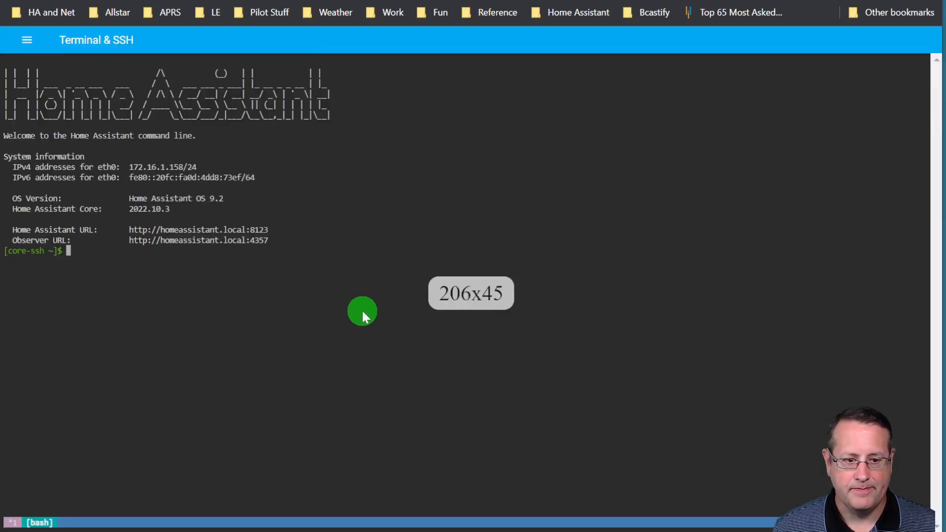
text(cd config)
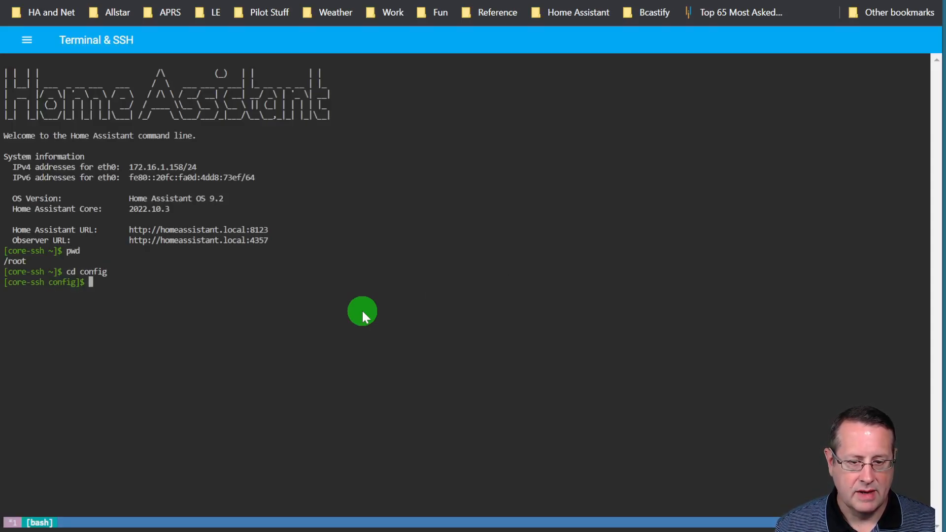
text(vimf)
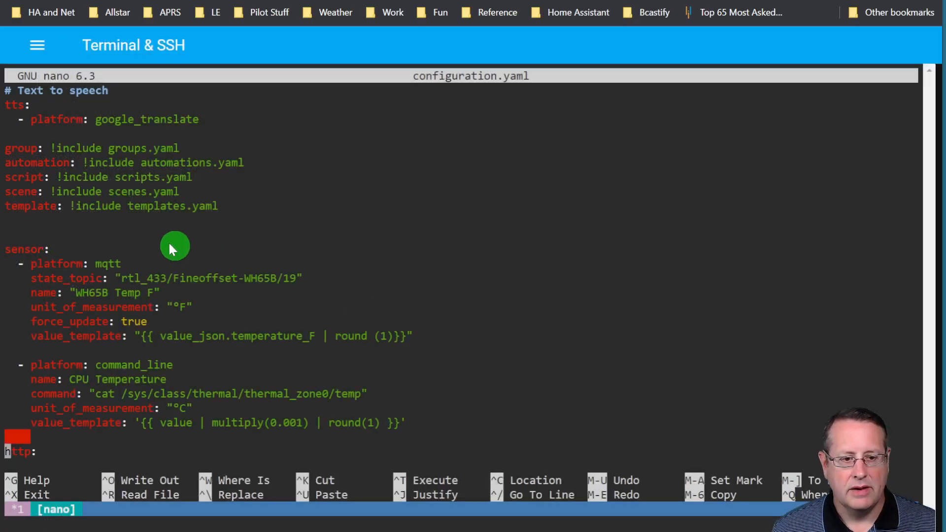
mouse_move(21, 250)
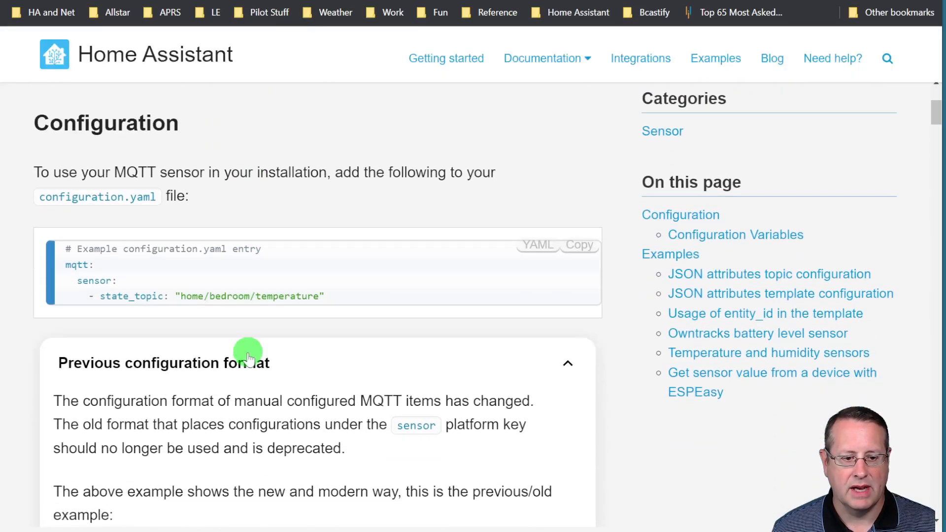
Scroll the MQTT sensor docs to read the previous sensor: platform: mqtt configuration format
scroll(down, 3)
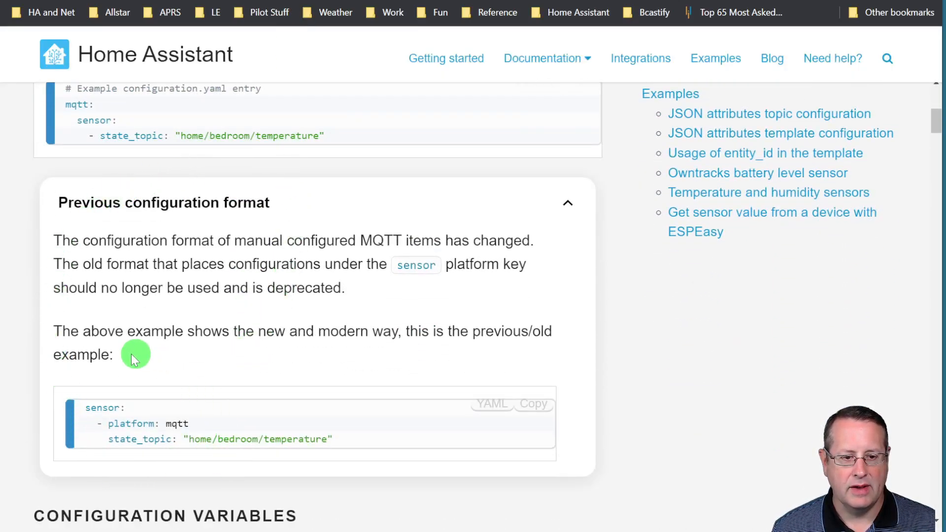
mouse_move(82, 278)
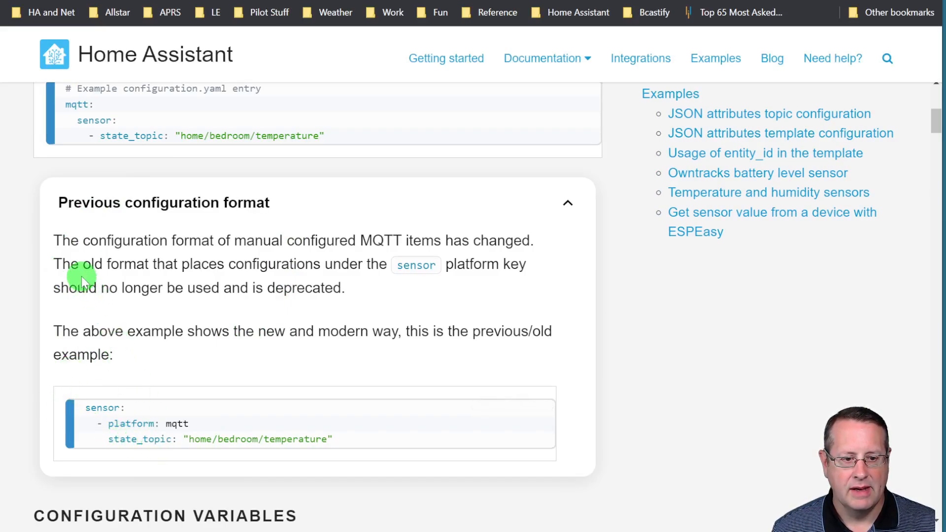
mouse_move(446, 278)
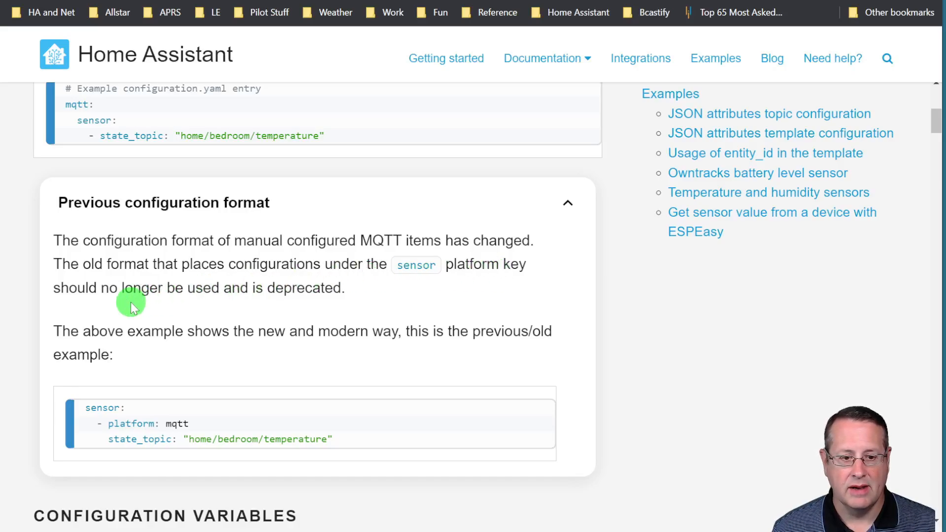
mouse_move(329, 347)
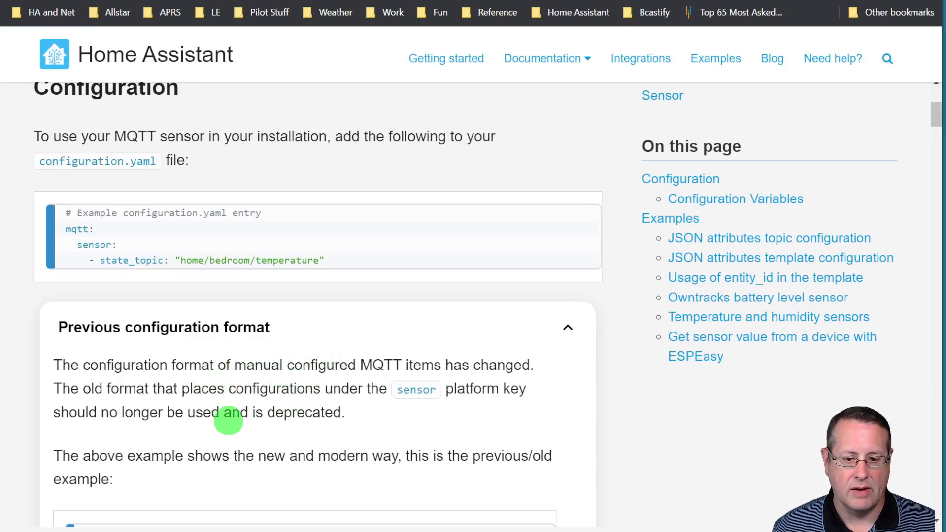
scroll(up, 3)
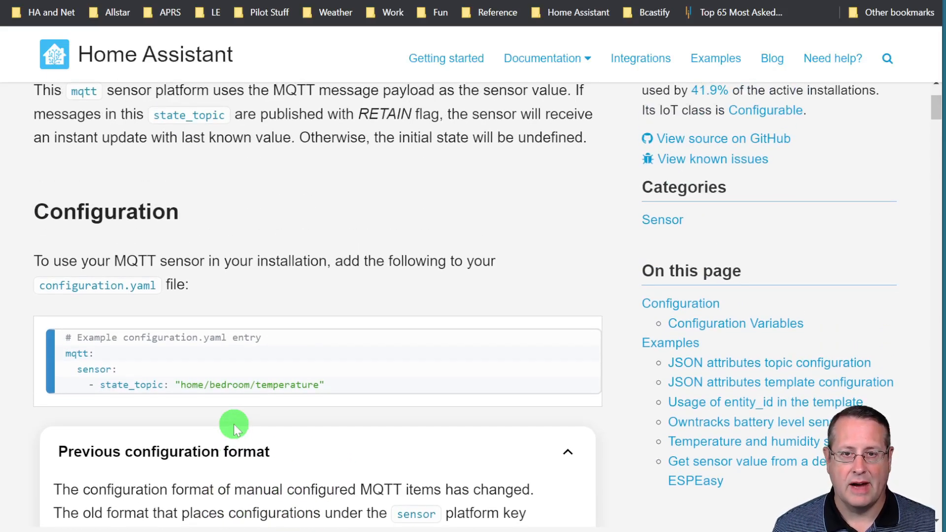
mouse_move(46, 317)
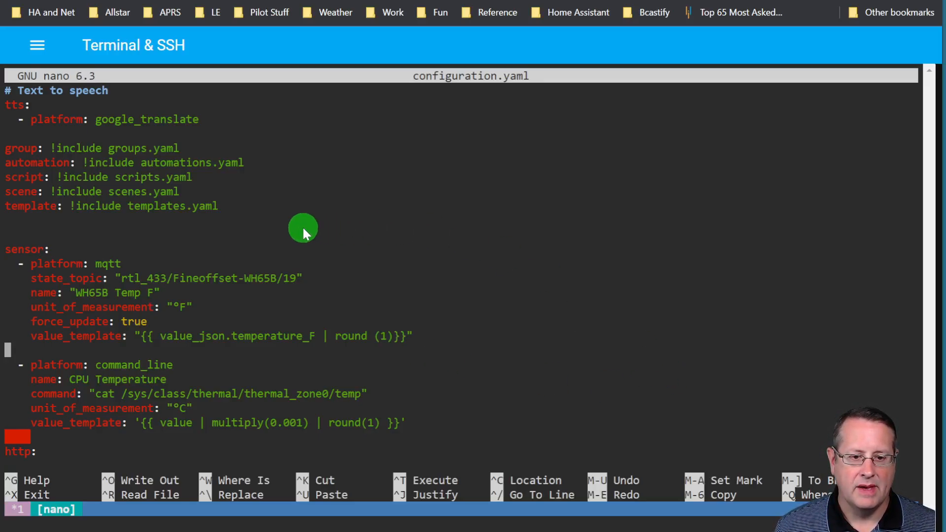
mouse_move(156, 134)
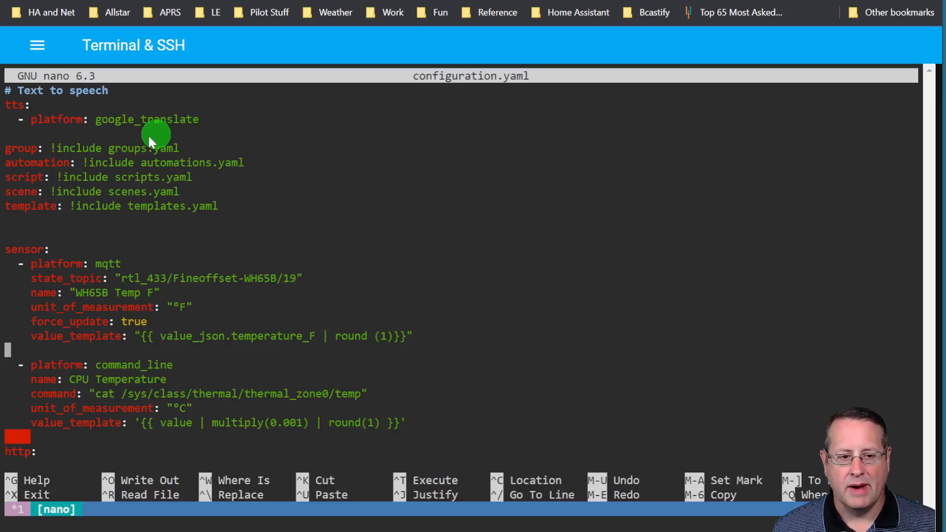
mouse_move(214, 238)
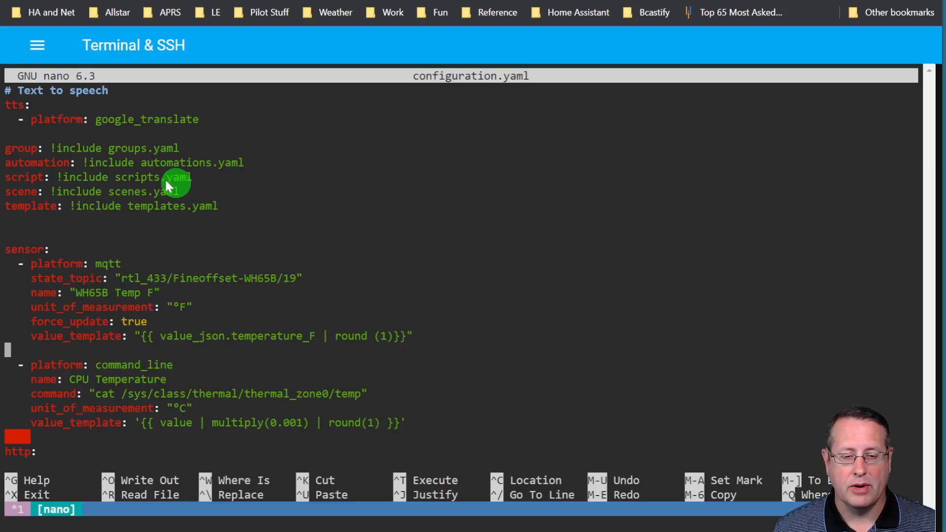
mouse_move(175, 216)
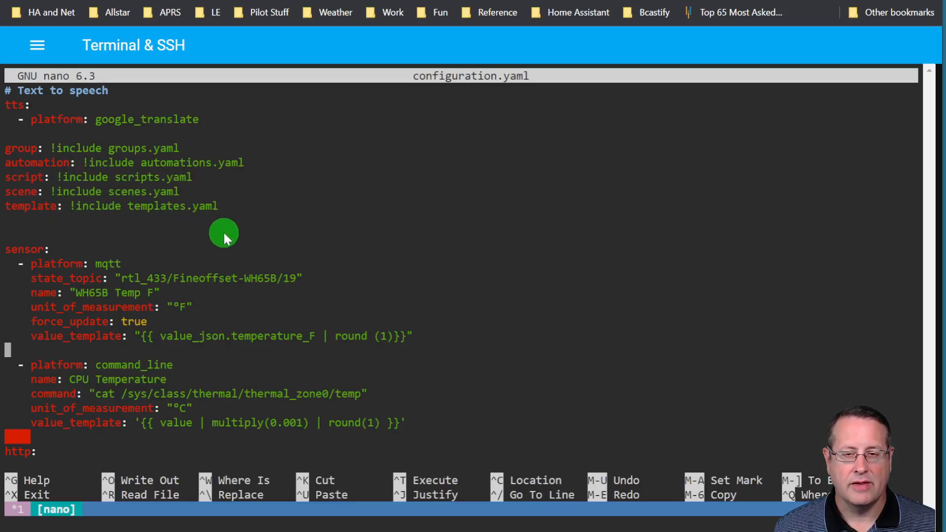
mouse_move(277, 289)
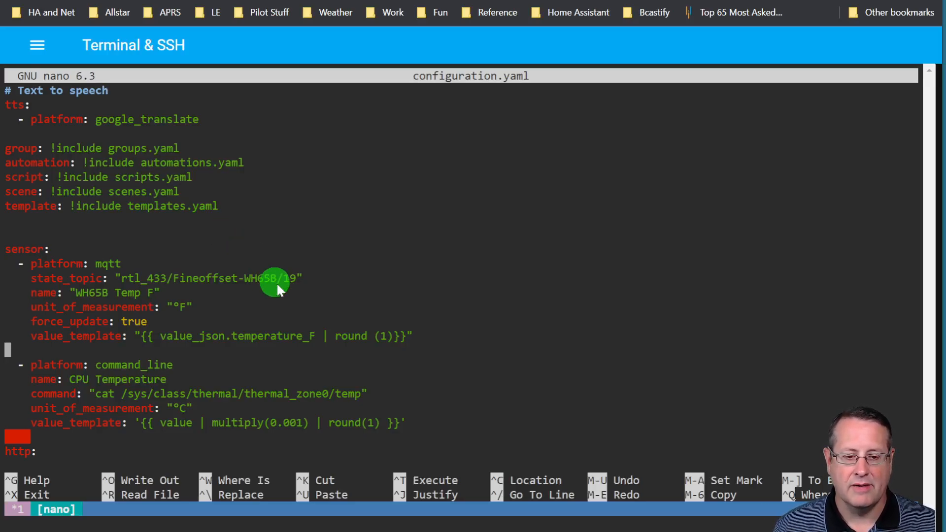
mouse_move(489, 344)
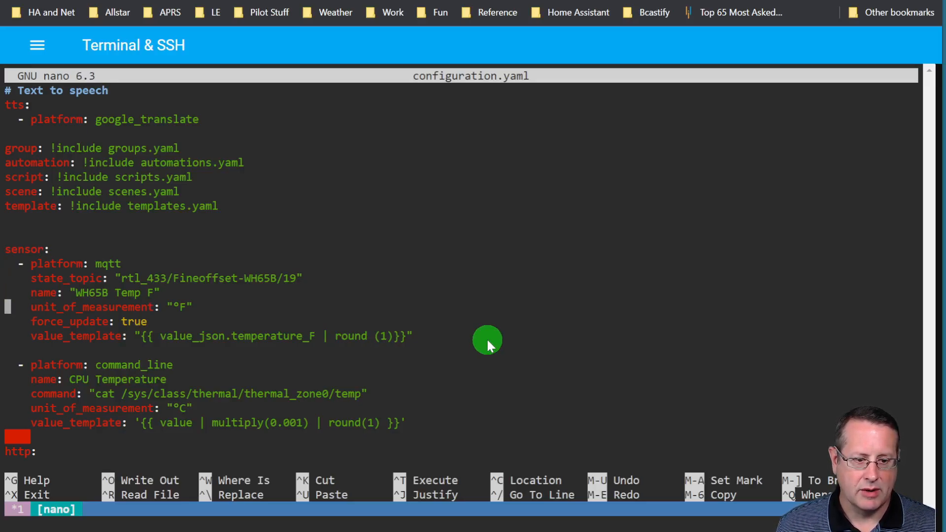
Rewrite the WH65B Temp F entry under a top-level mqtt: key with a nested sensor: list
text(i)
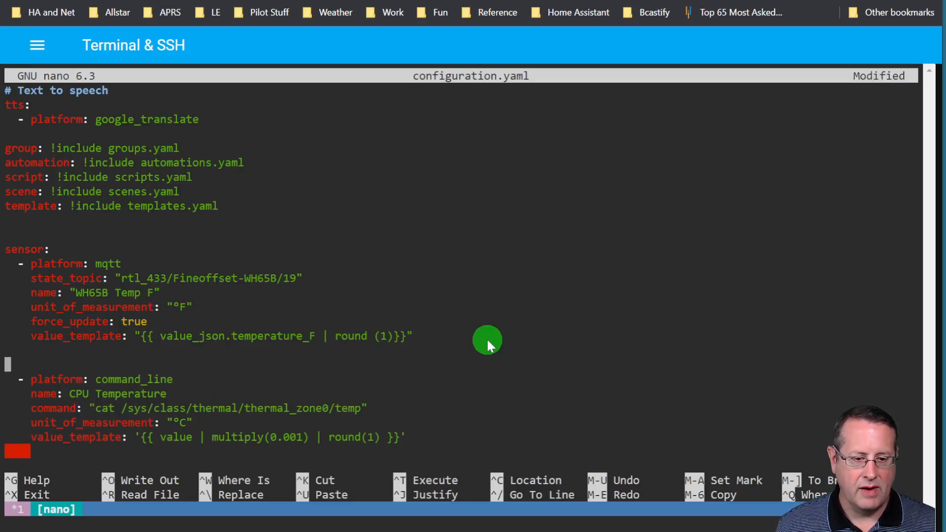
mouse_move(53, 275)
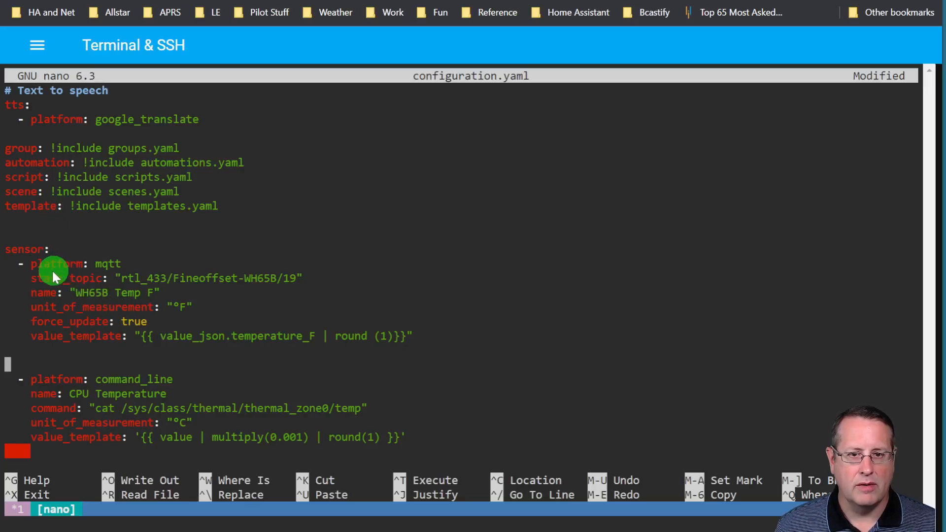
mouse_move(109, 370)
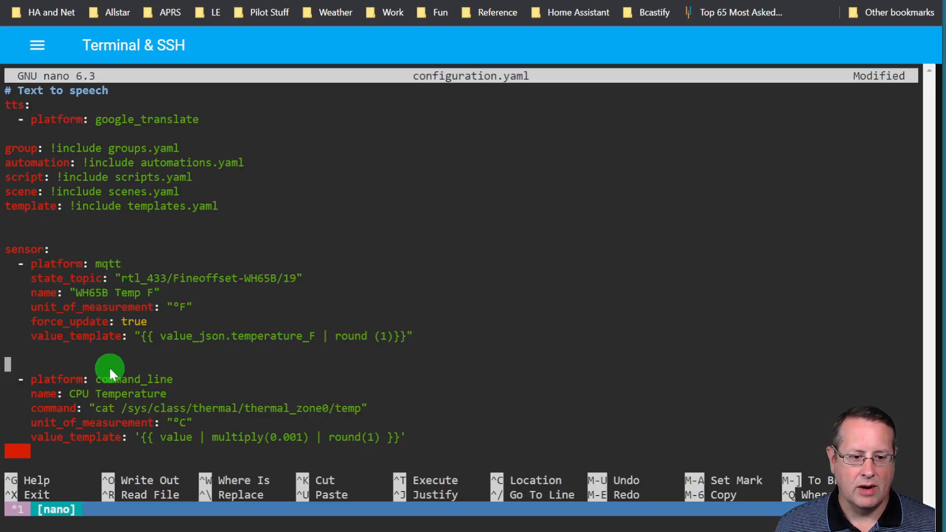
mouse_move(299, 380)
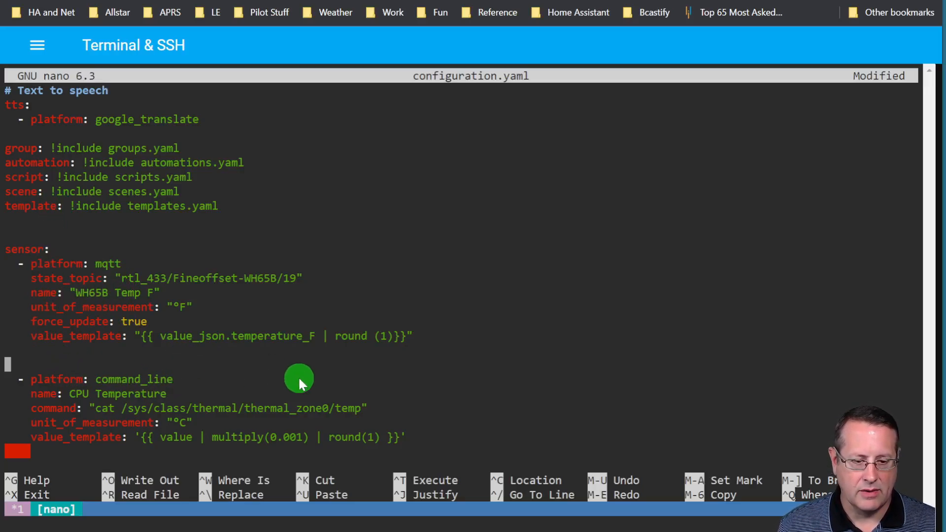
text(sensor:)
click(460, 250)
text(m)
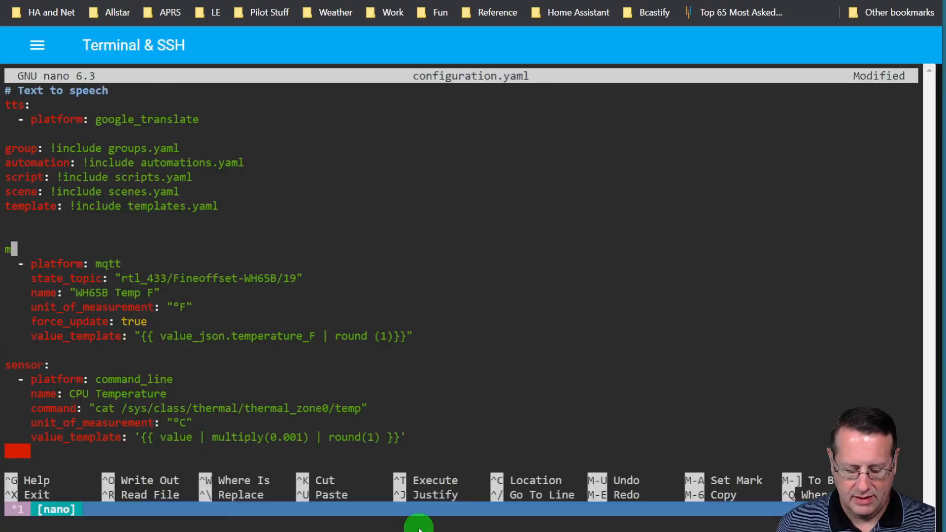
text(qtt:)
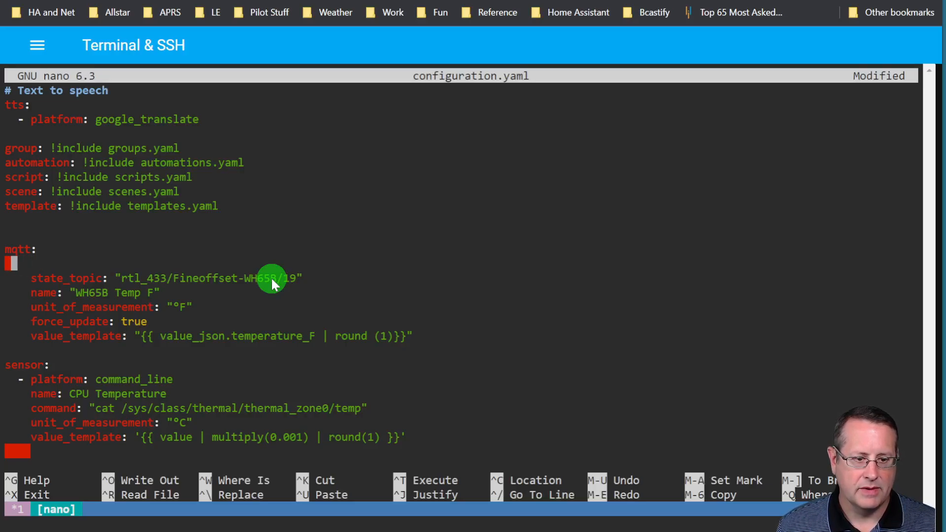
text(sme)
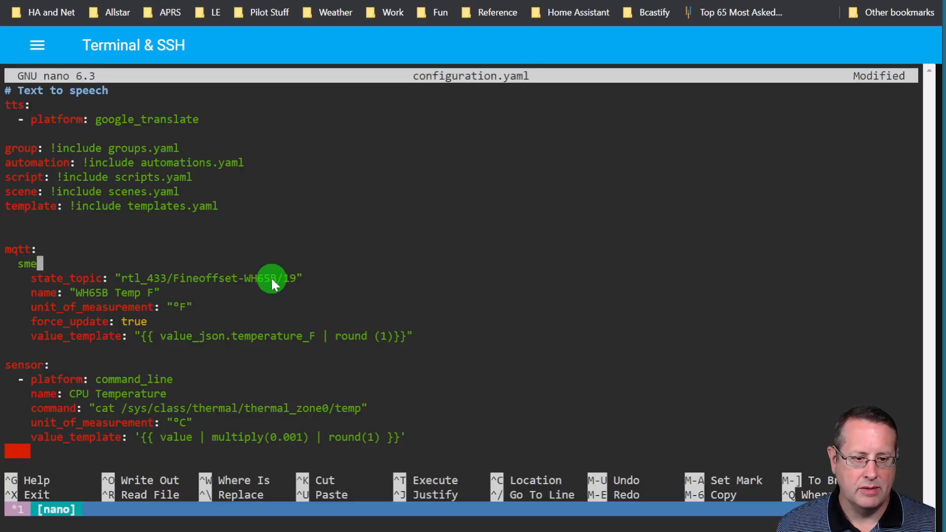
text(s)
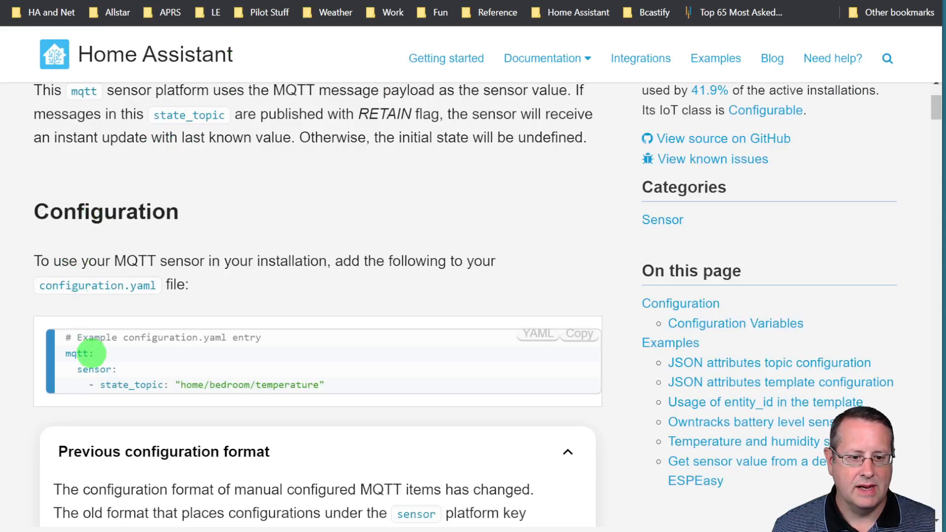
mouse_move(187, 395)
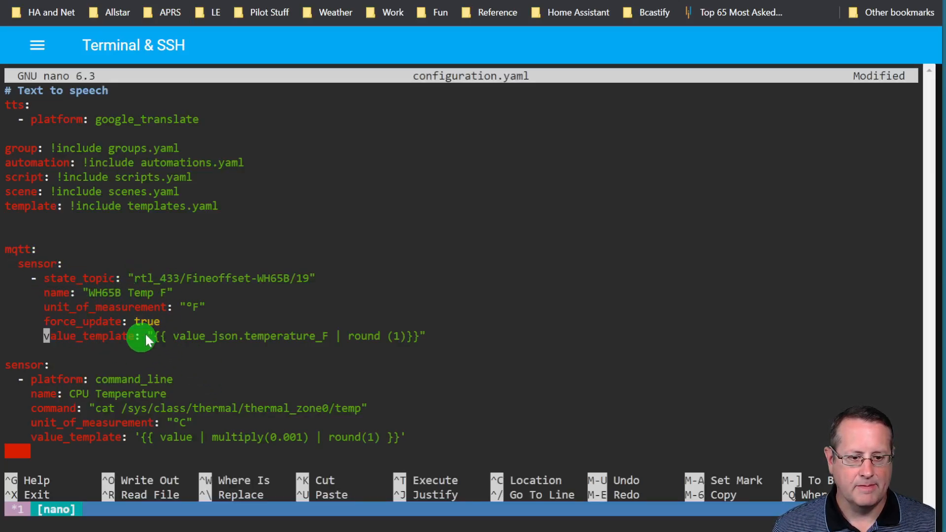
mouse_move(352, 408)
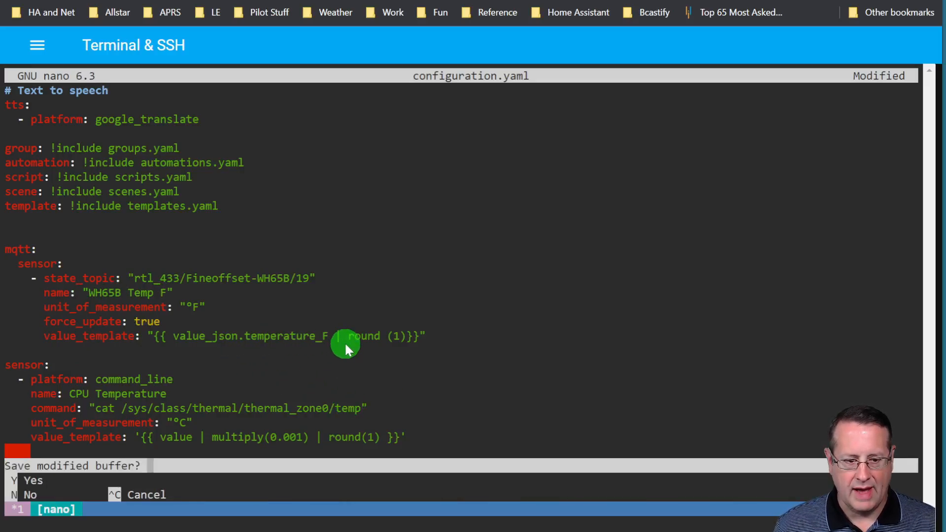
Save configuration.yaml from nano, exit the shell session, and reopen the sidebar navigation
key(y)
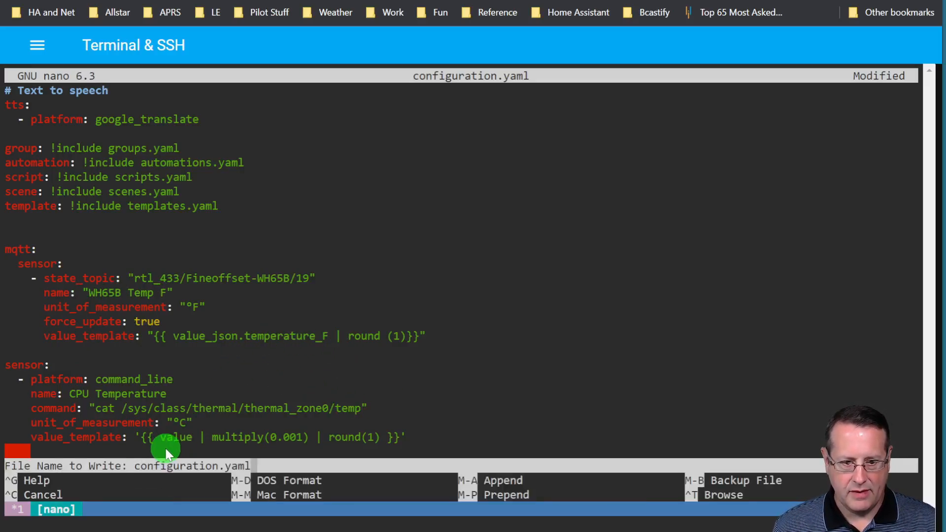
key(Enter)
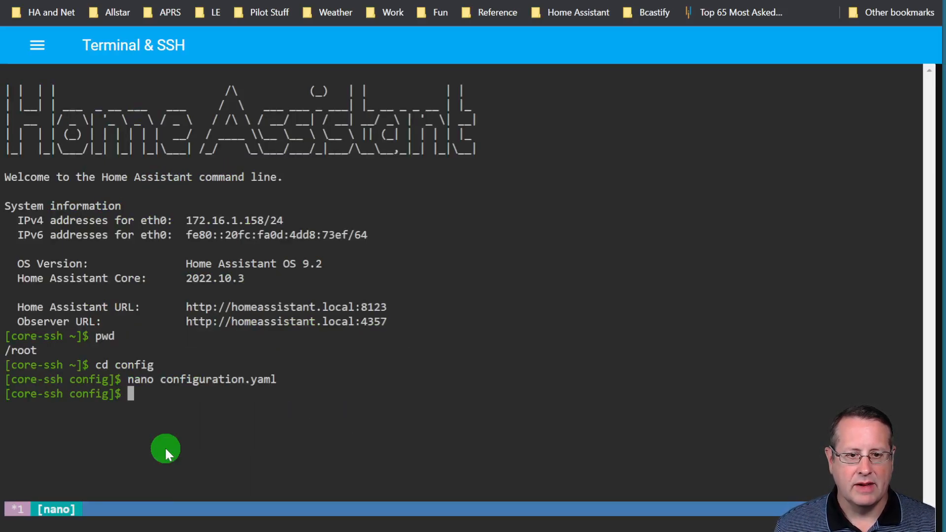
mouse_move(338, 171)
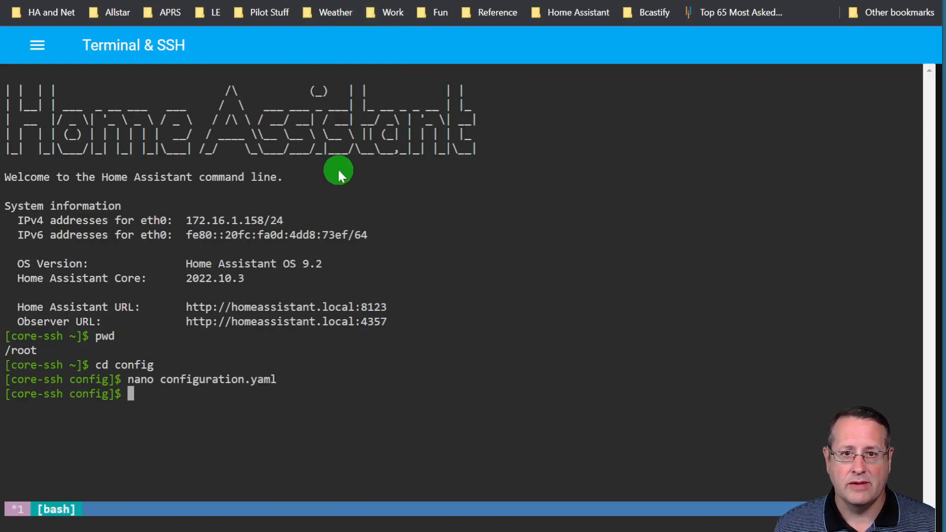
mouse_move(495, 148)
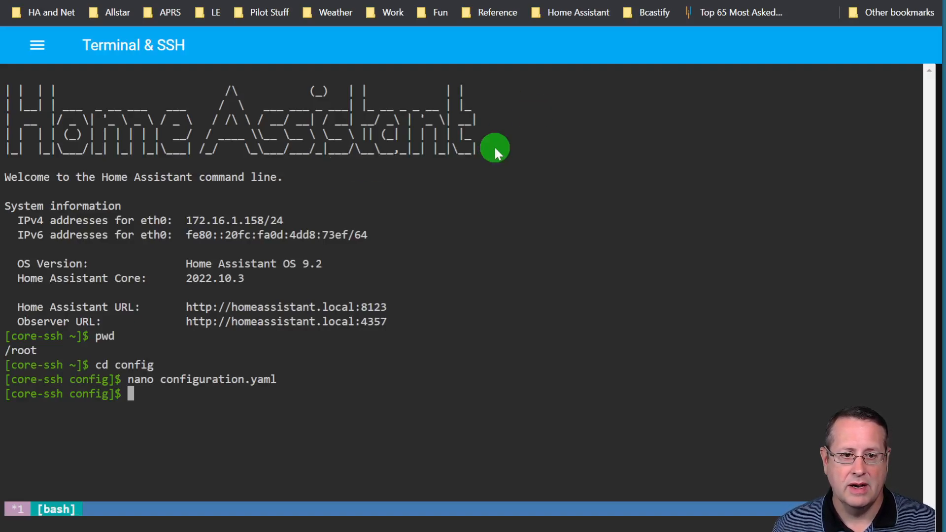
text(e)
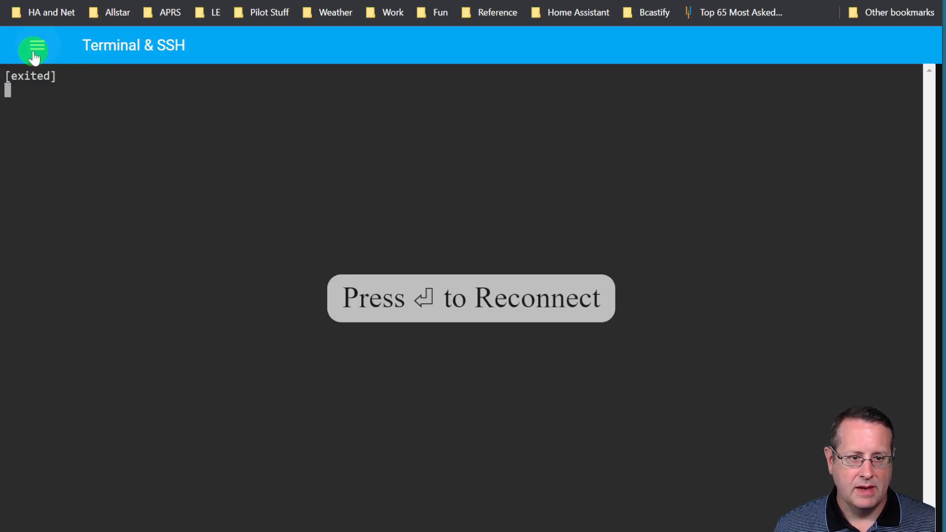
click(34, 50)
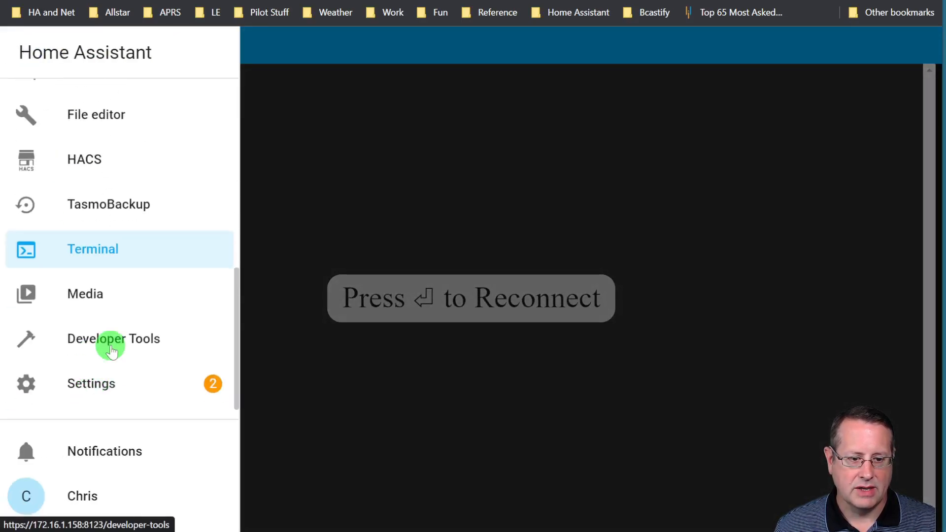
In Developer Tools YAML, run Check Configuration, then restart Home Assistant and confirm
click(113, 338)
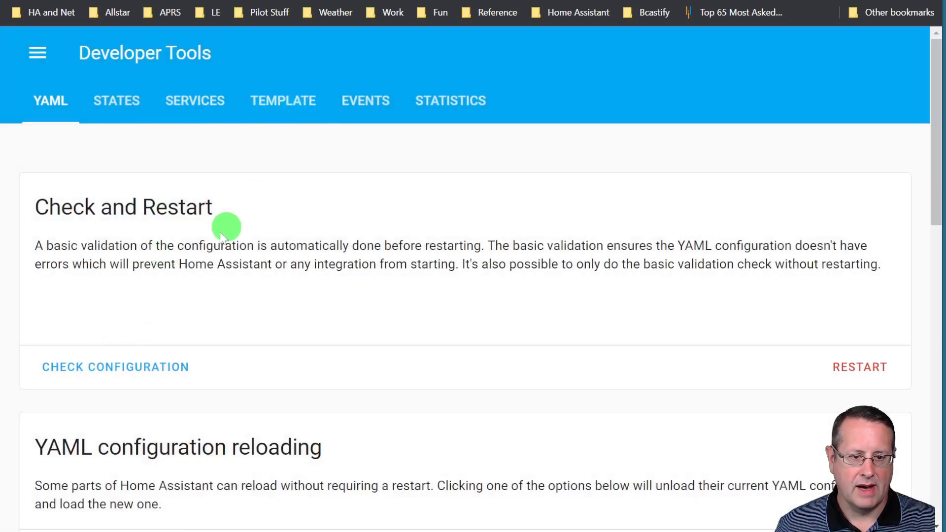
click(115, 367)
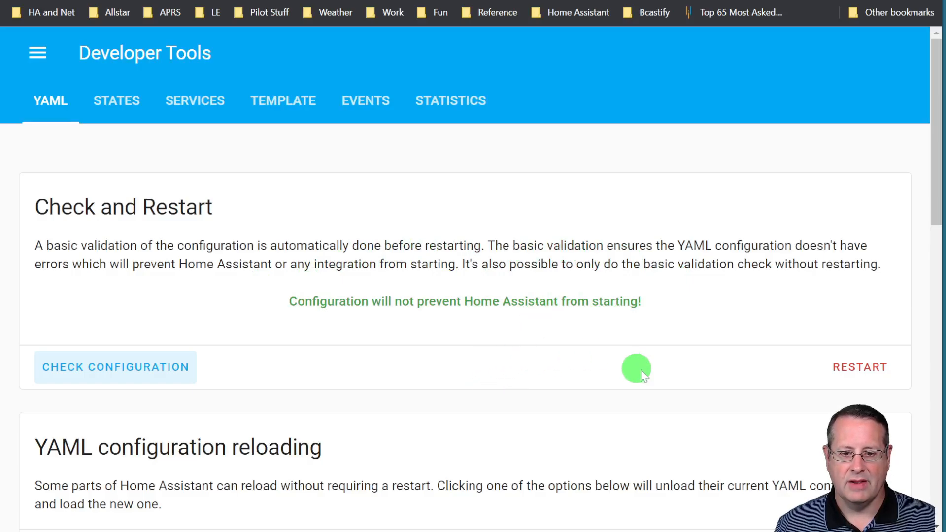
click(860, 366)
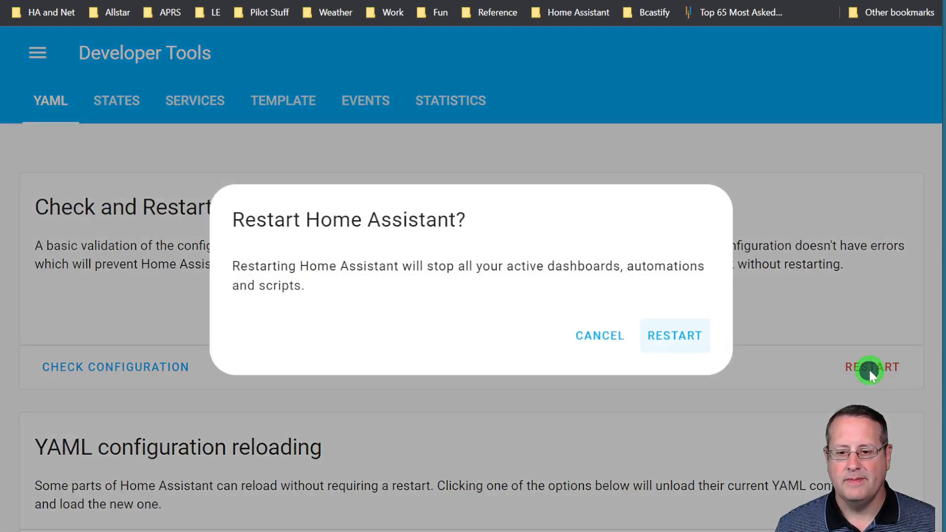
click(674, 335)
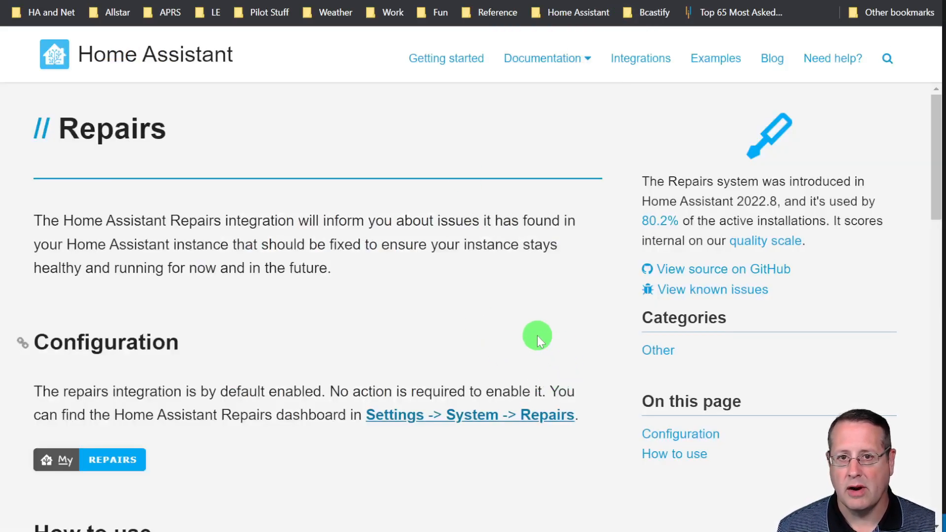
mouse_move(324, 162)
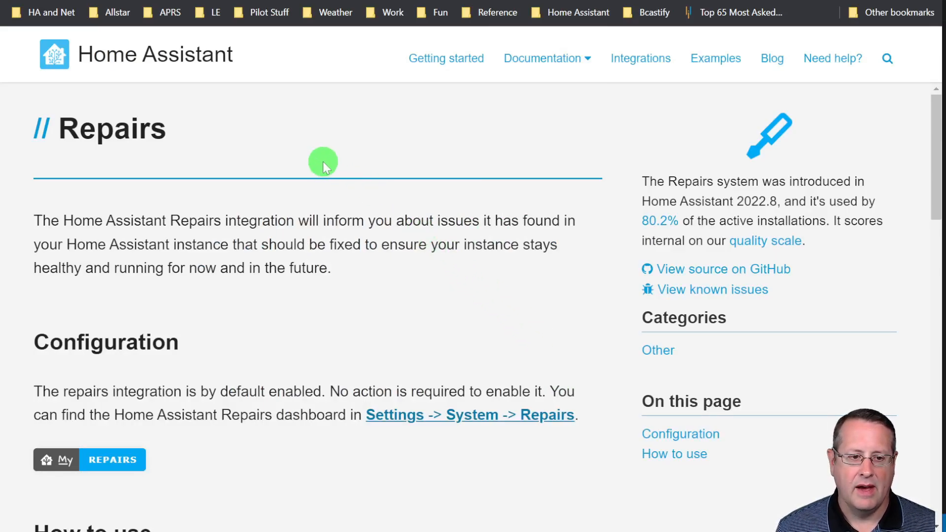
Scroll through the Repairs integration page on home-assistant.io
scroll(down, 3)
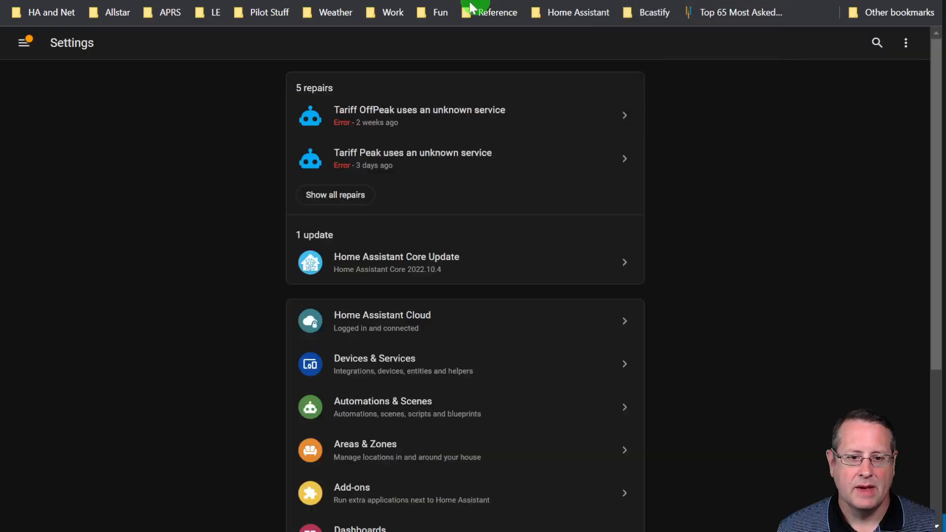
Show all repairs to list the five outstanding issues including the MQTT sensor notice
click(335, 194)
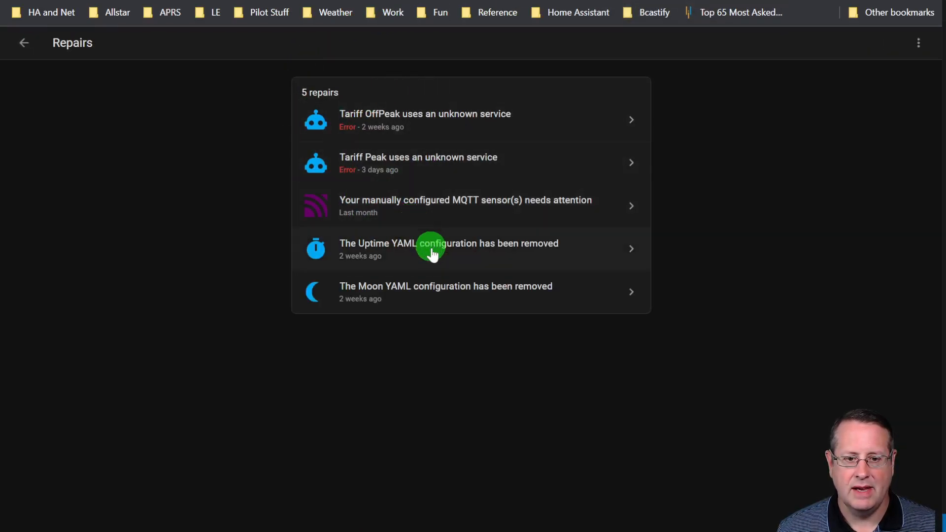
mouse_move(501, 243)
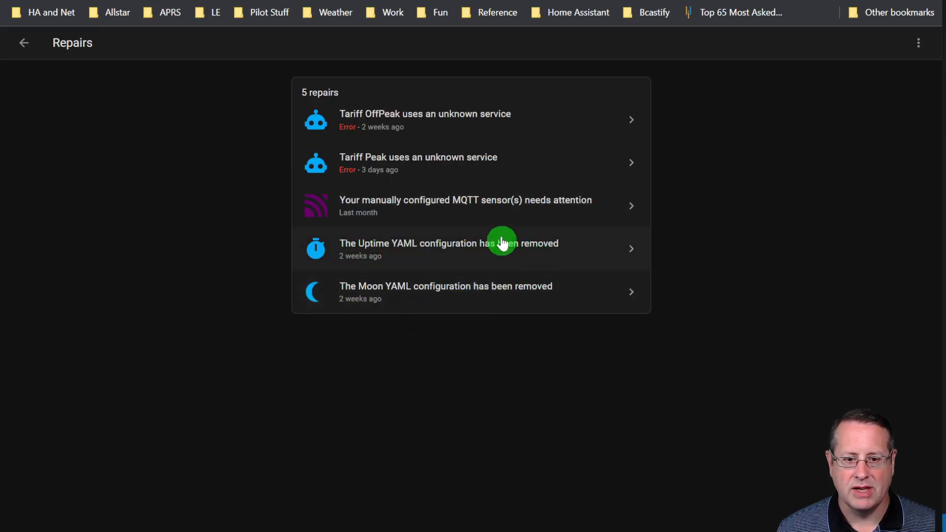
mouse_move(444, 199)
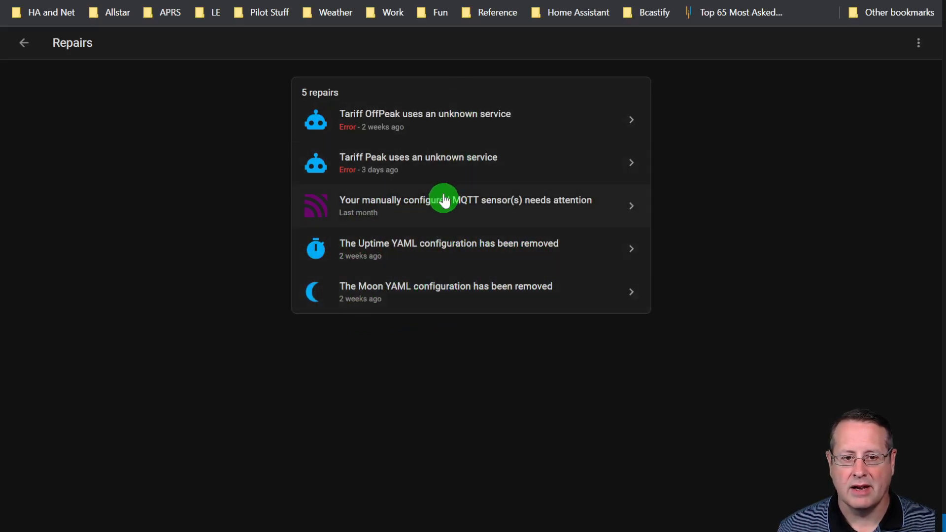
mouse_move(394, 210)
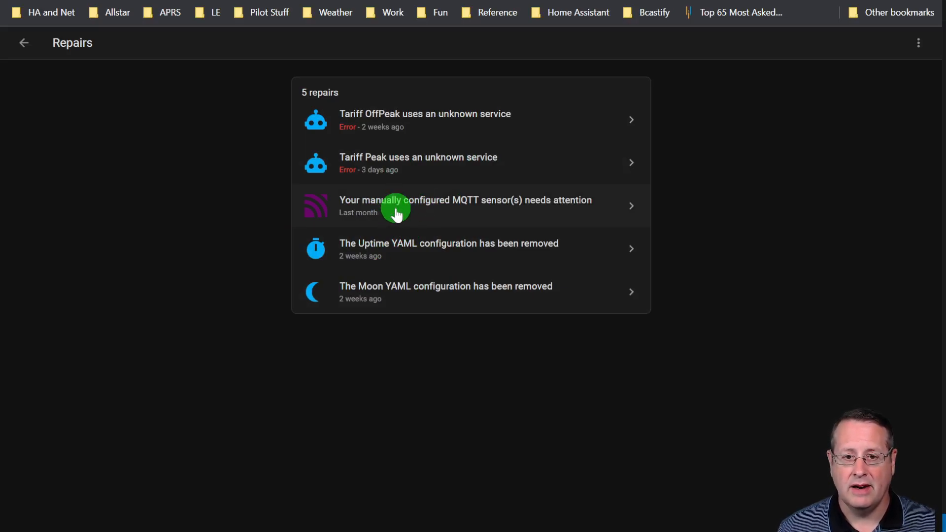
mouse_move(409, 235)
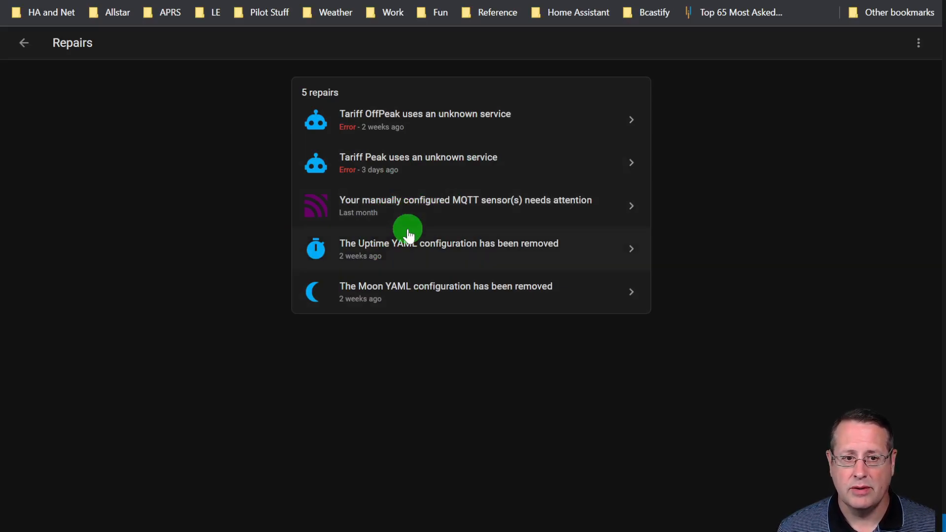
mouse_move(195, 186)
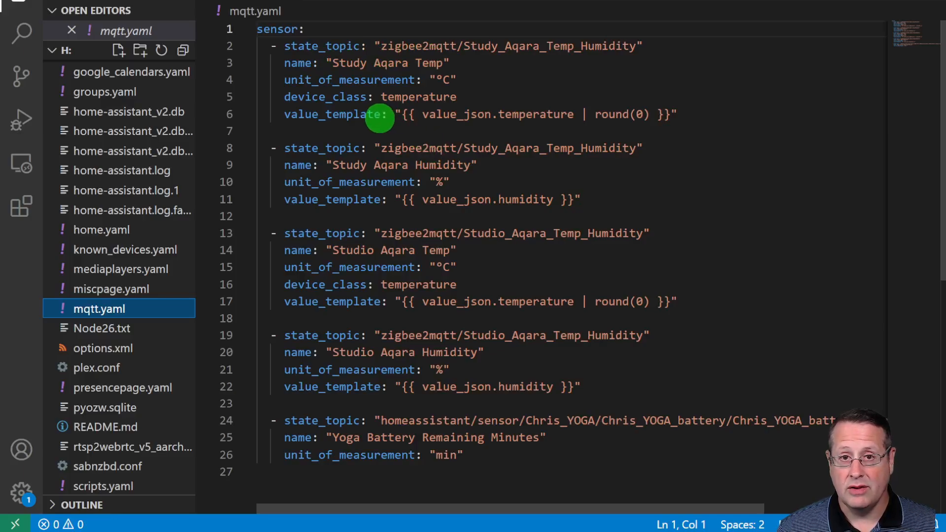
mouse_move(277, 28)
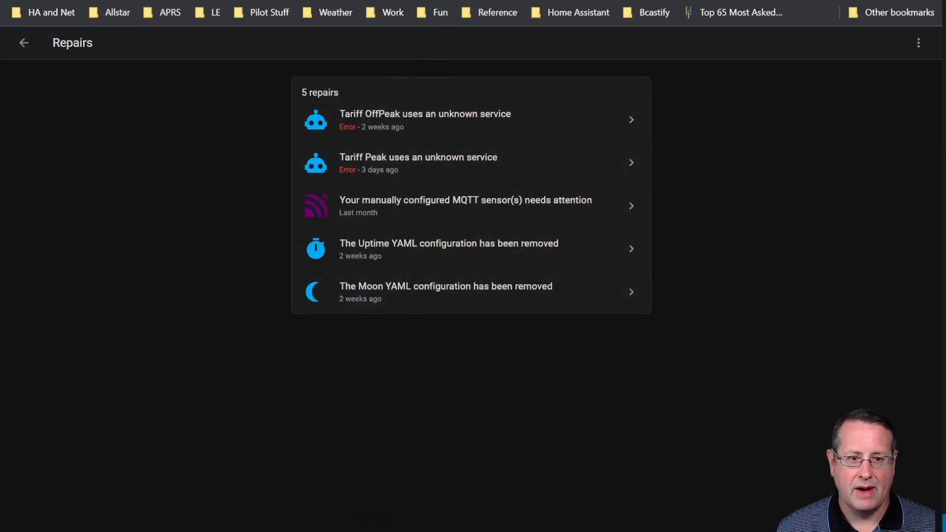
Bring up configuration.yaml showing the mqtt include of mqtt.yaml
click(465, 205)
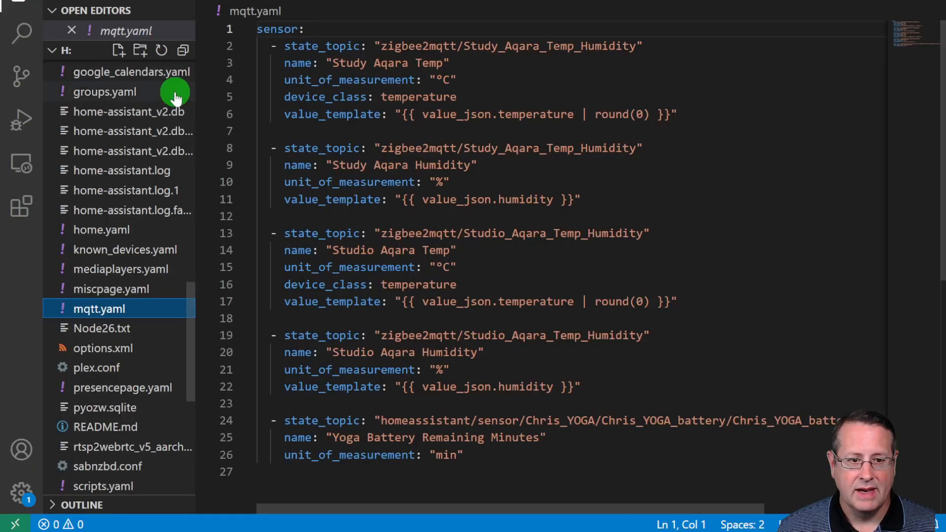
mouse_move(127, 301)
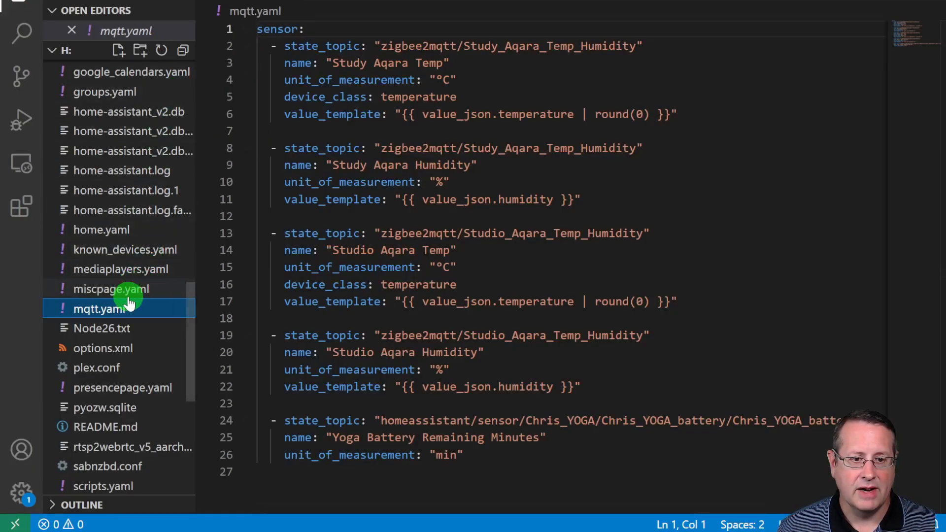
click(120, 116)
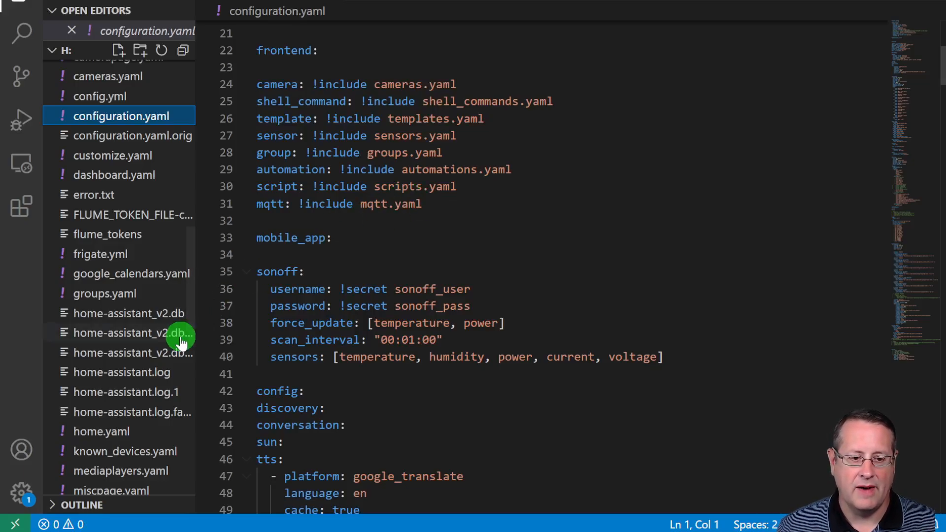
Open mqtt.yaml from the Explorer to view its sensor list including the Yoga battery entry
scroll(down, 3)
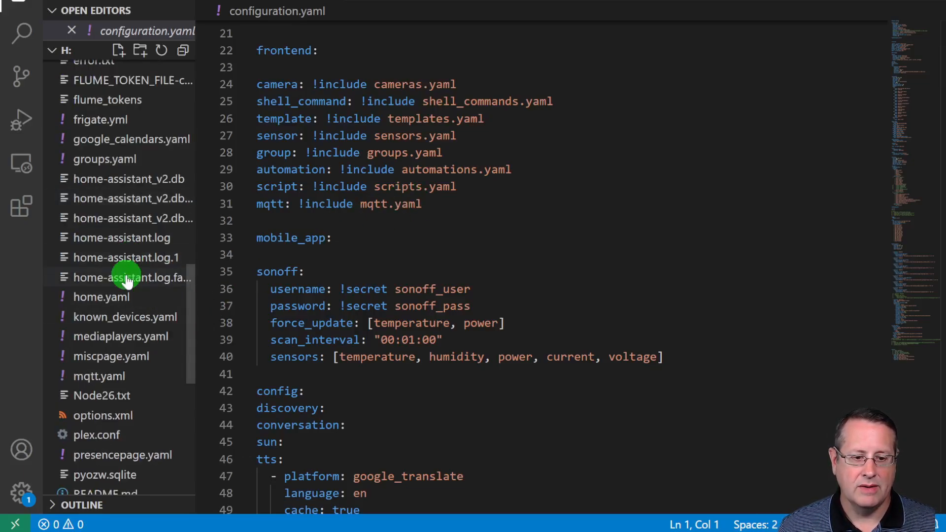
click(99, 376)
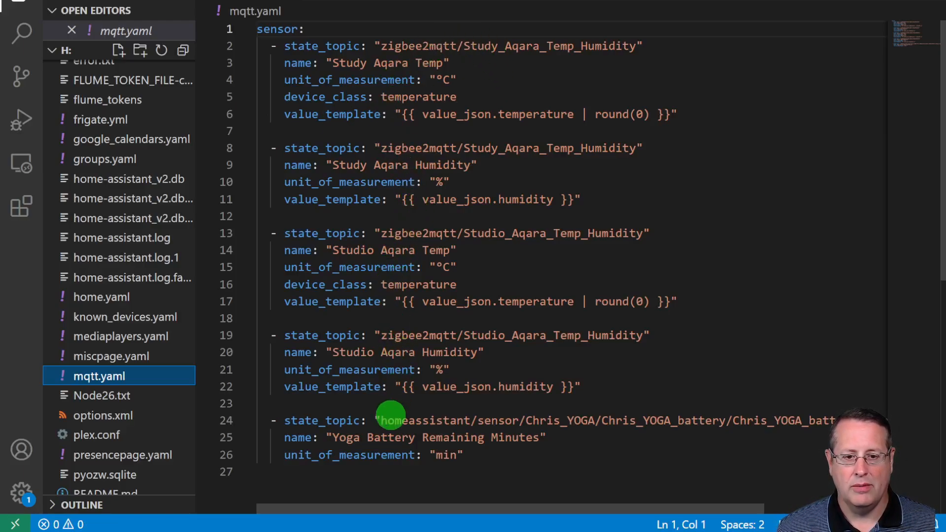
mouse_move(375, 300)
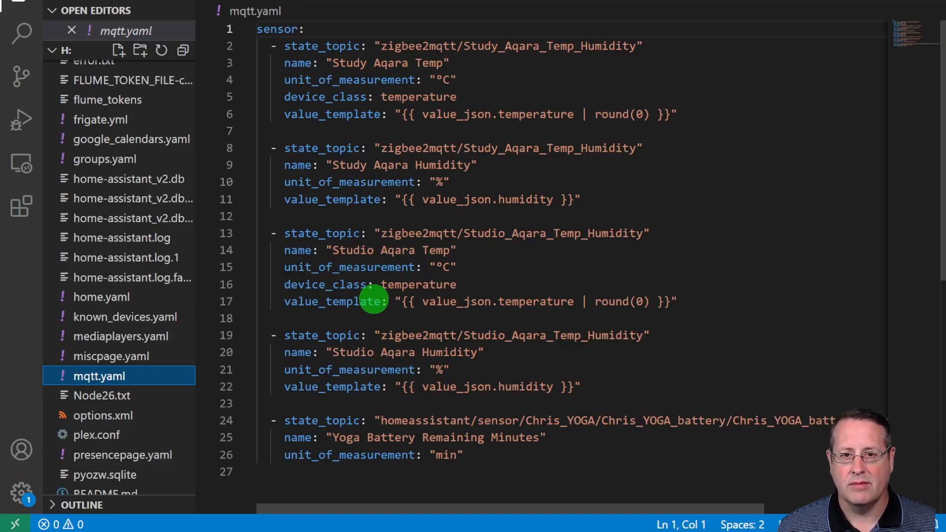